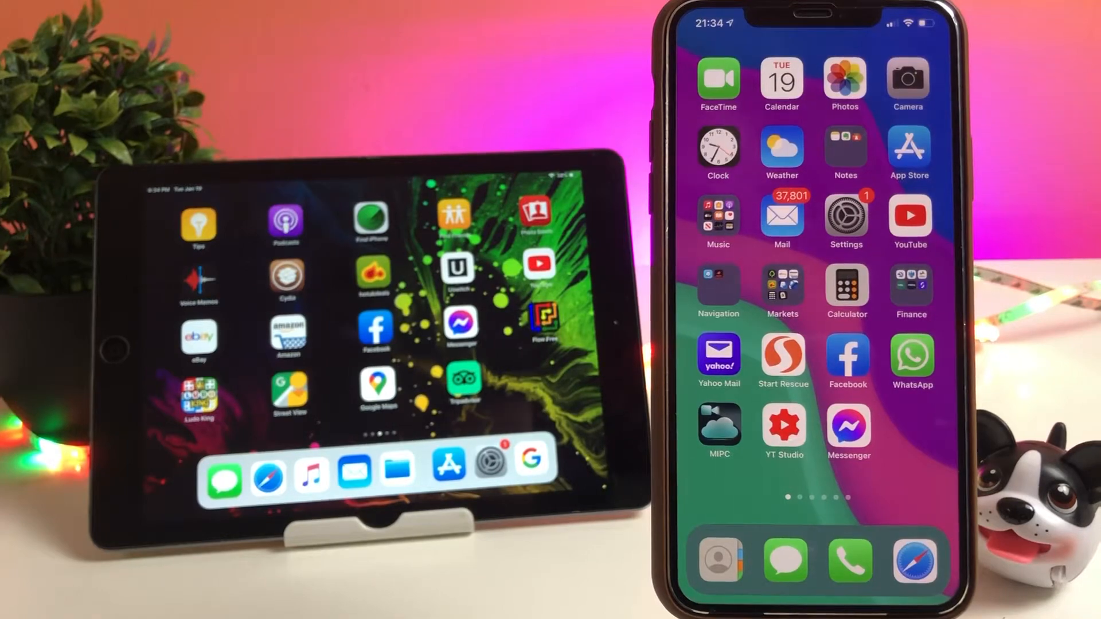
Return from the Tracking page through Privacy to the main Settings list.
scroll(left, 3)
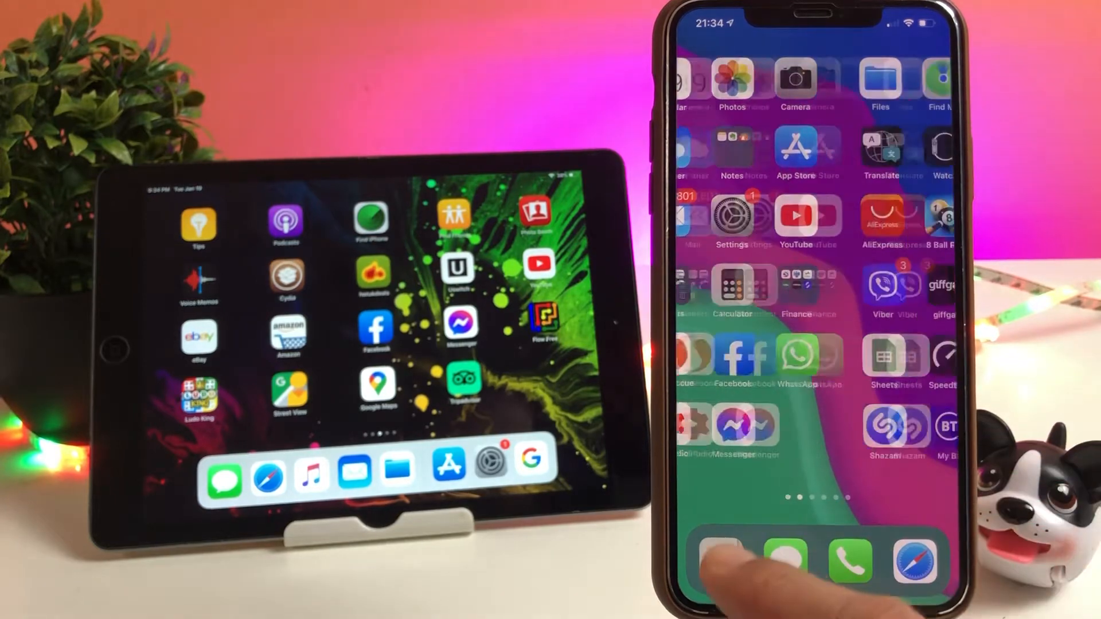
scroll(left, 3)
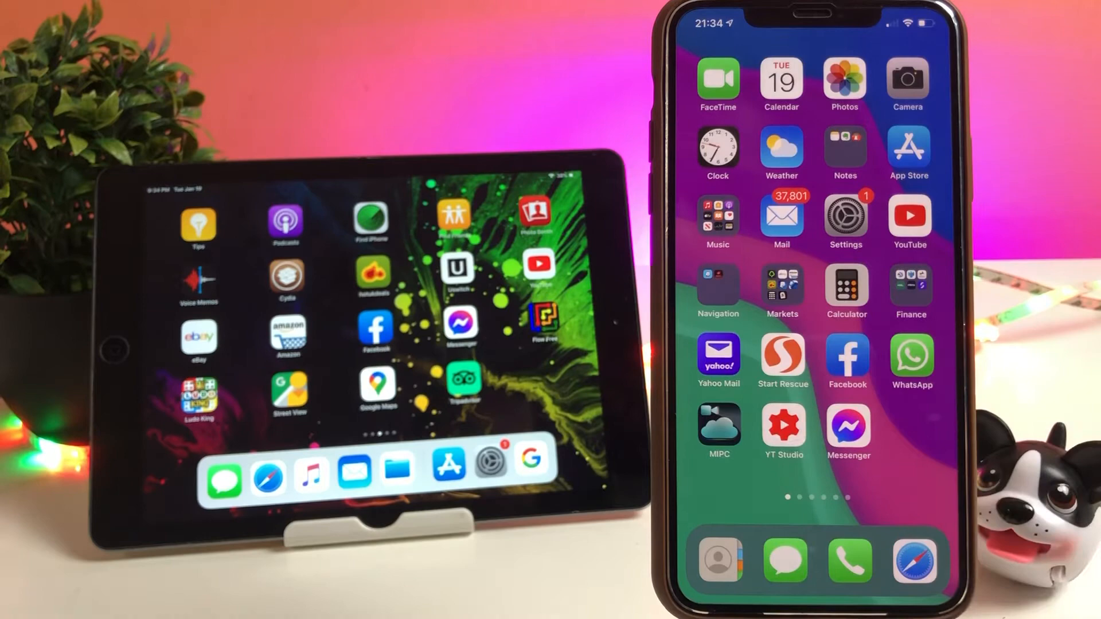
scroll(left, 3)
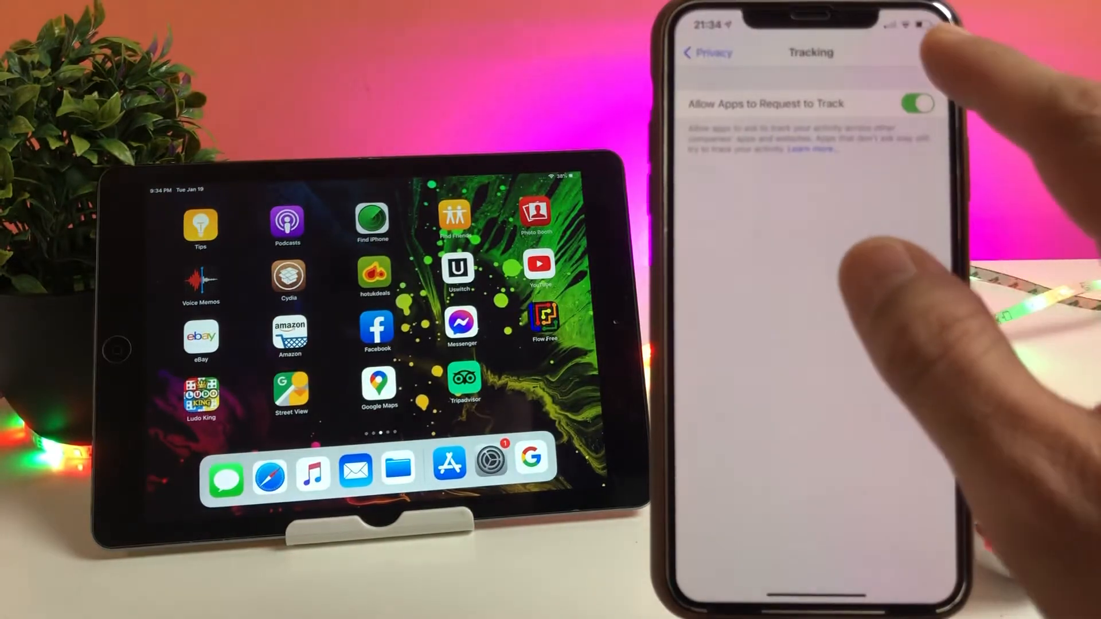
click(707, 52)
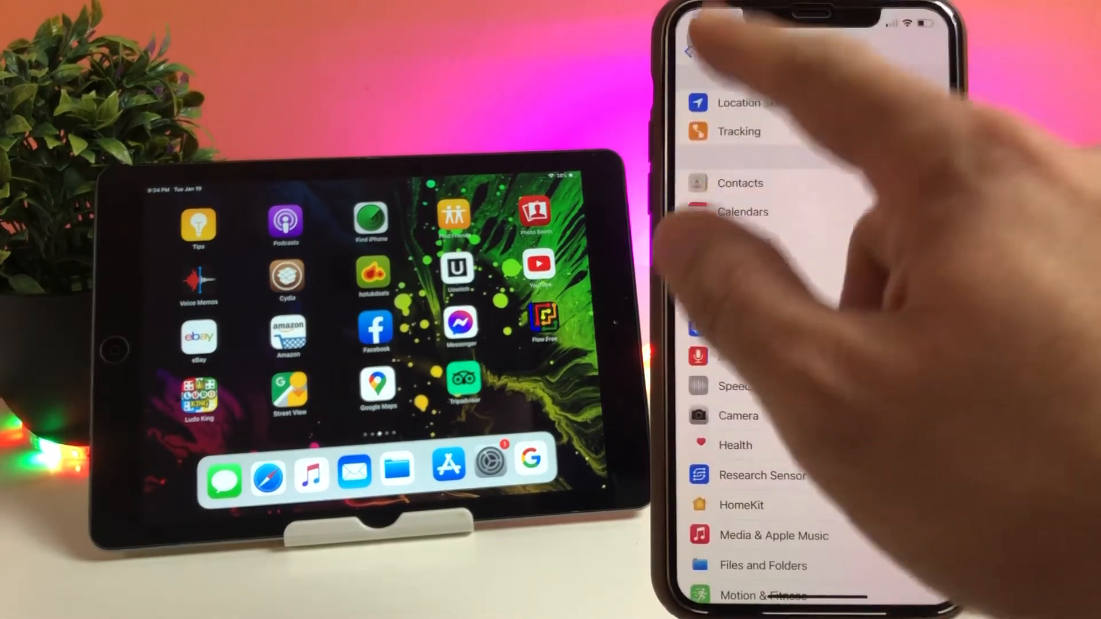
click(692, 49)
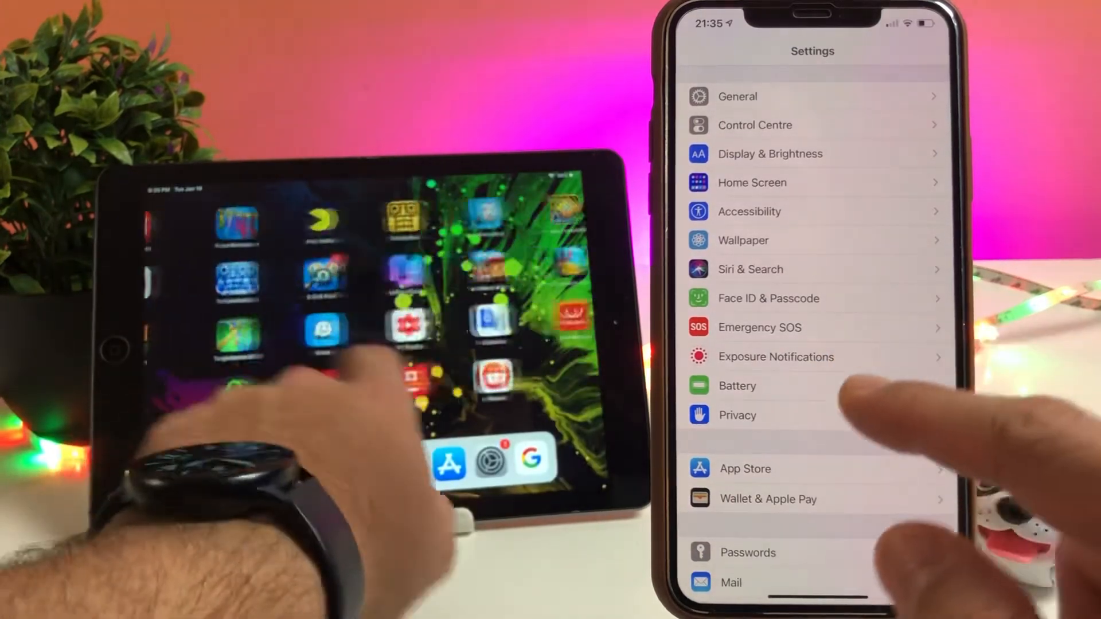
Navigate into Privacy and then the Tracking page with the tracking-request toggle.
click(738, 415)
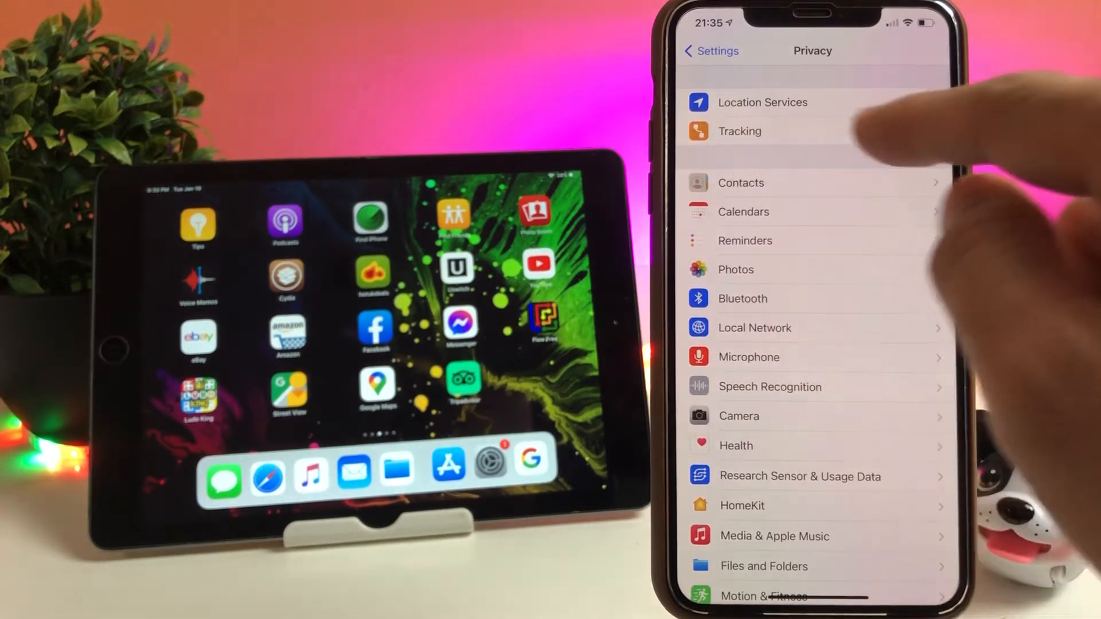
click(739, 131)
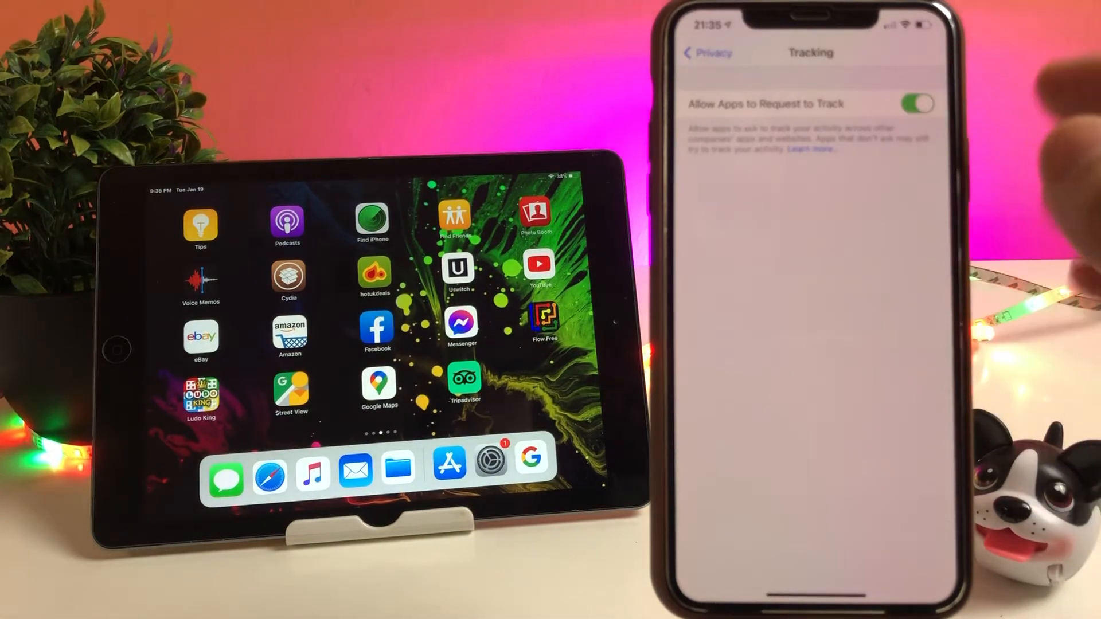
click(916, 105)
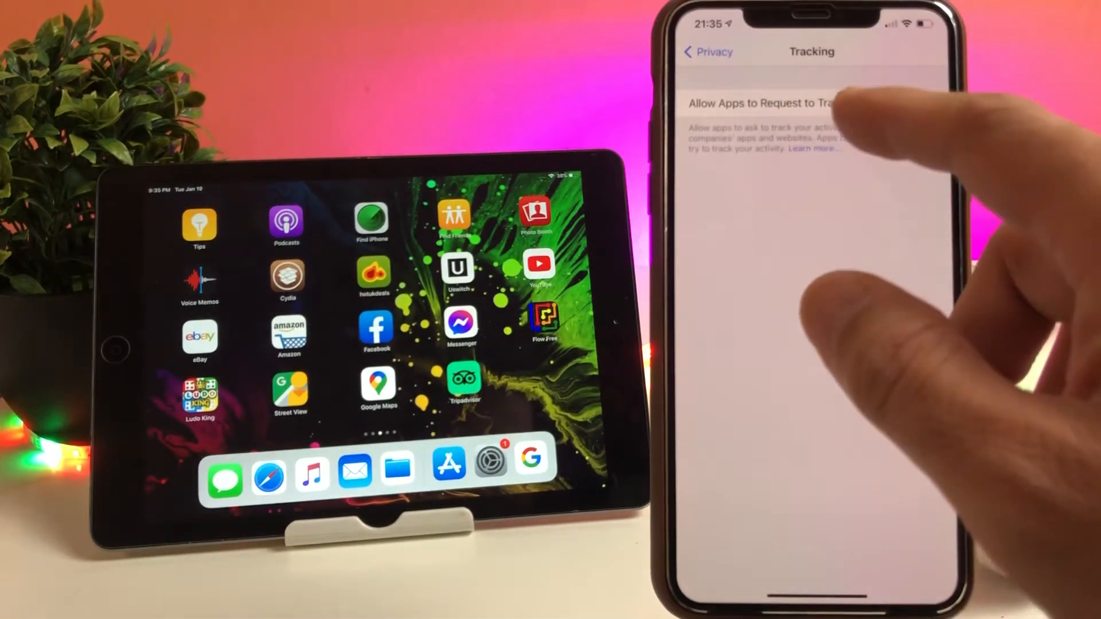
click(919, 102)
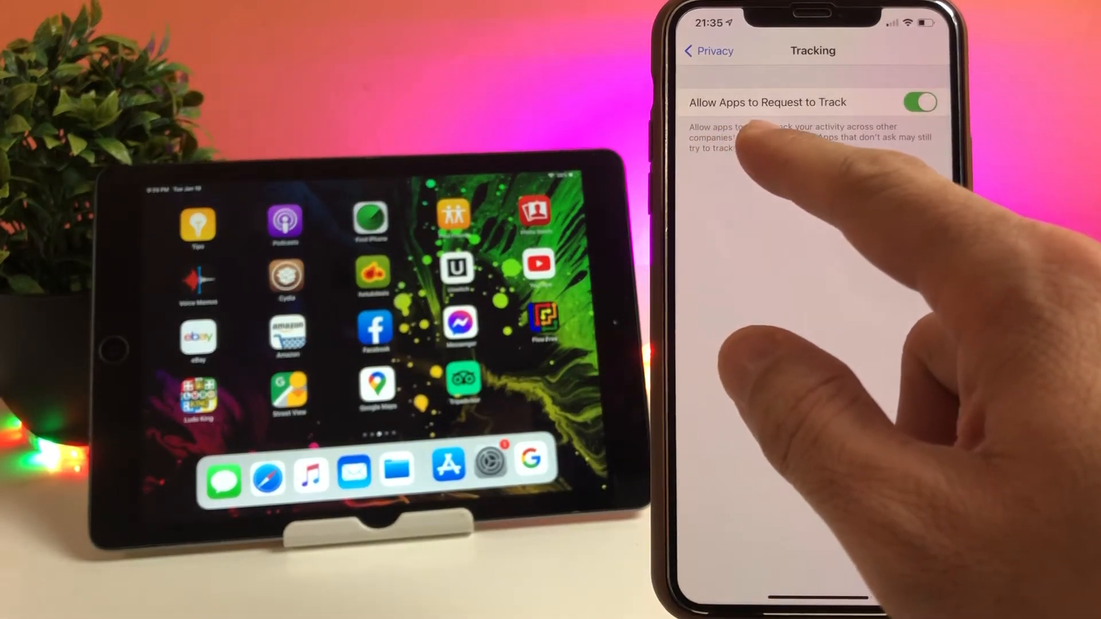
mouse_move(772, 175)
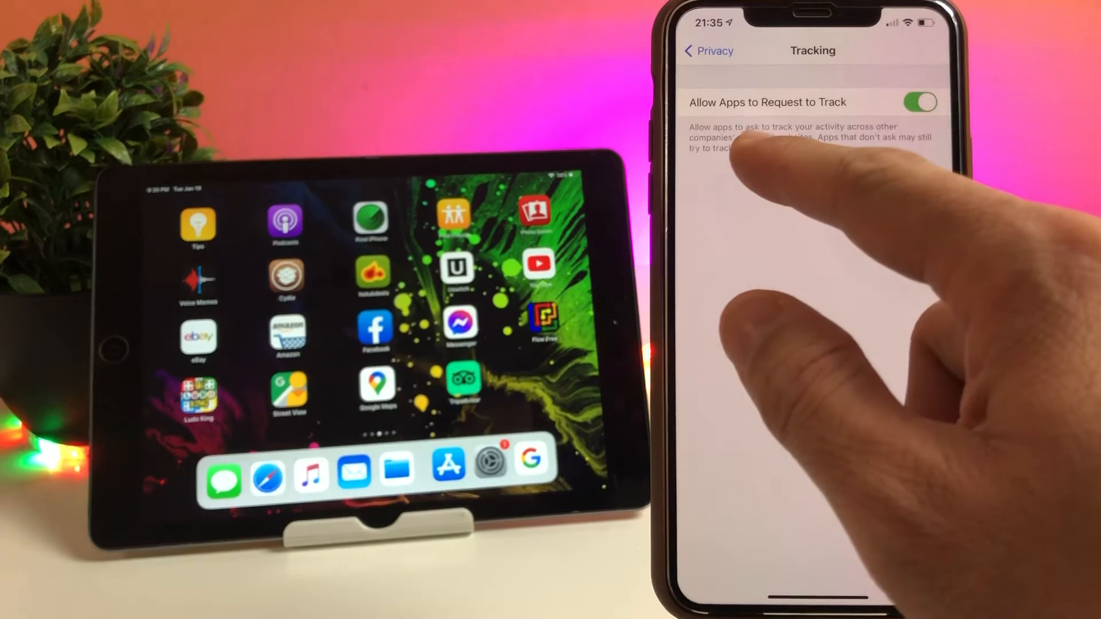